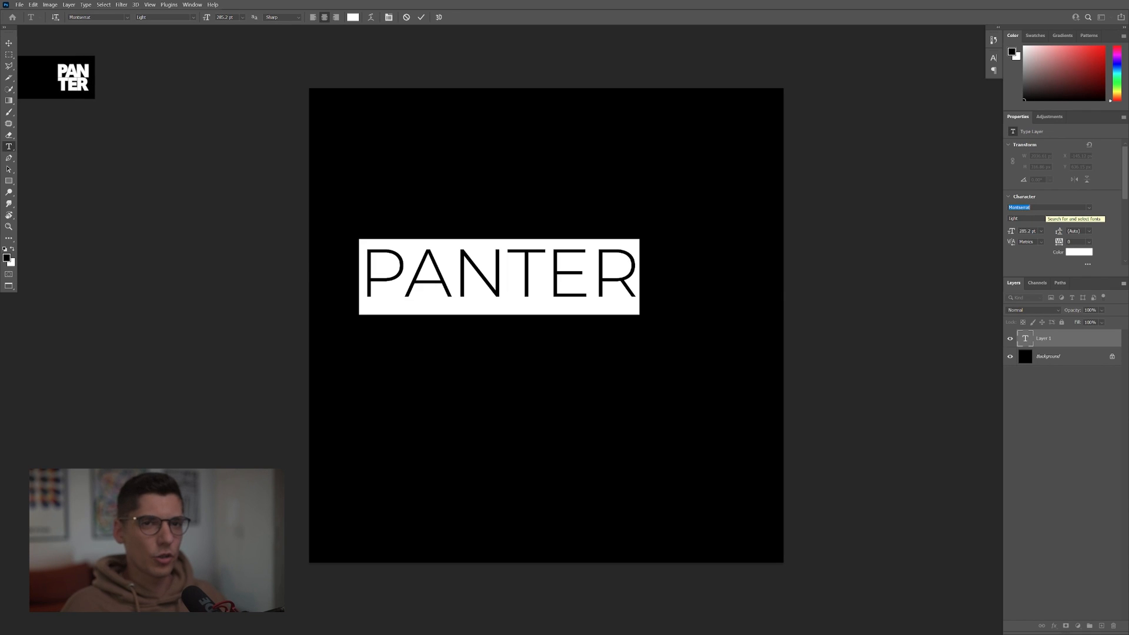
Step: Set PANTER in Mango Grotesque Bold and free-transform it larger, centred on the black canvas
{"action": "type", "text": "Mango Grotesque"}
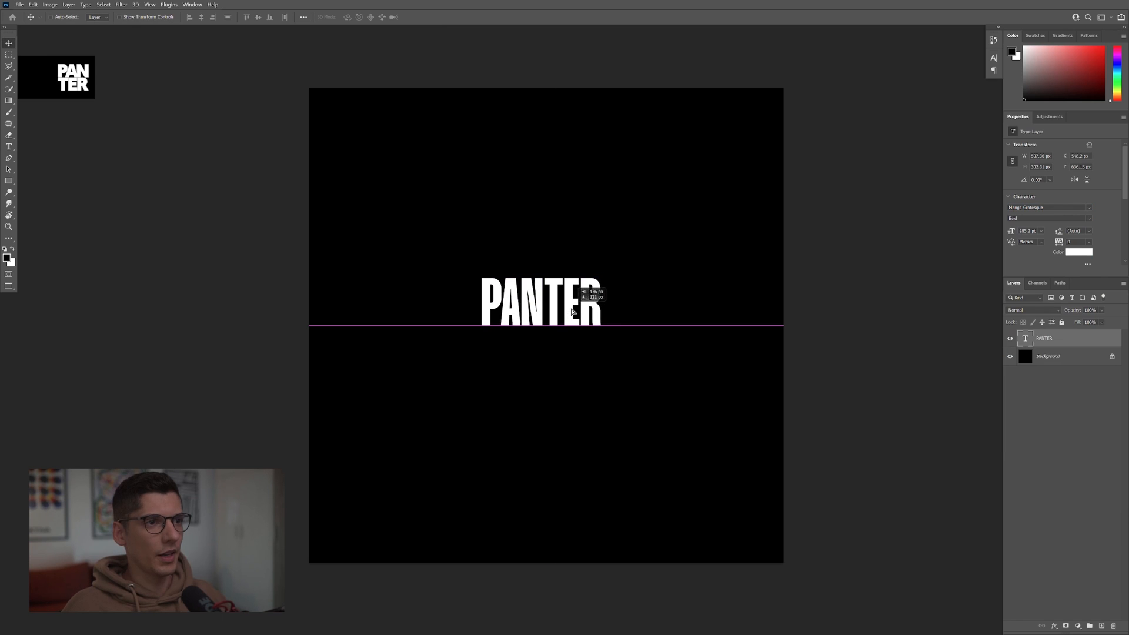
{"action": "key", "text": "Ctrl+t"}
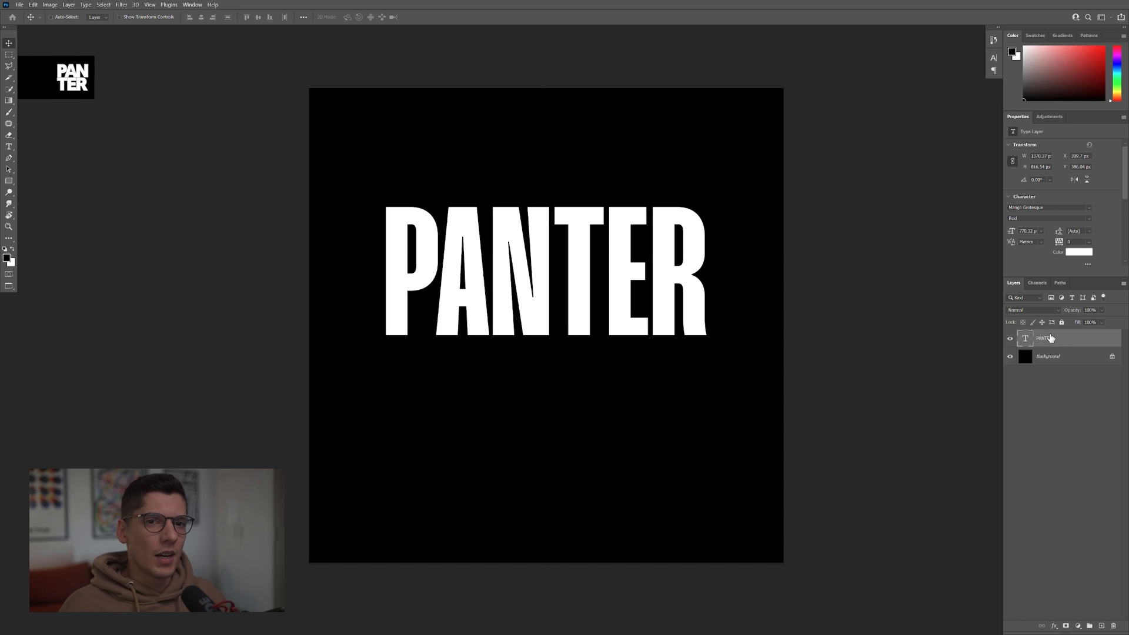
Step: Rasterize the PANTER type layer so it can be sliced into top and bottom halves
{"action": "right_click", "coordinate": [1038, 338]}
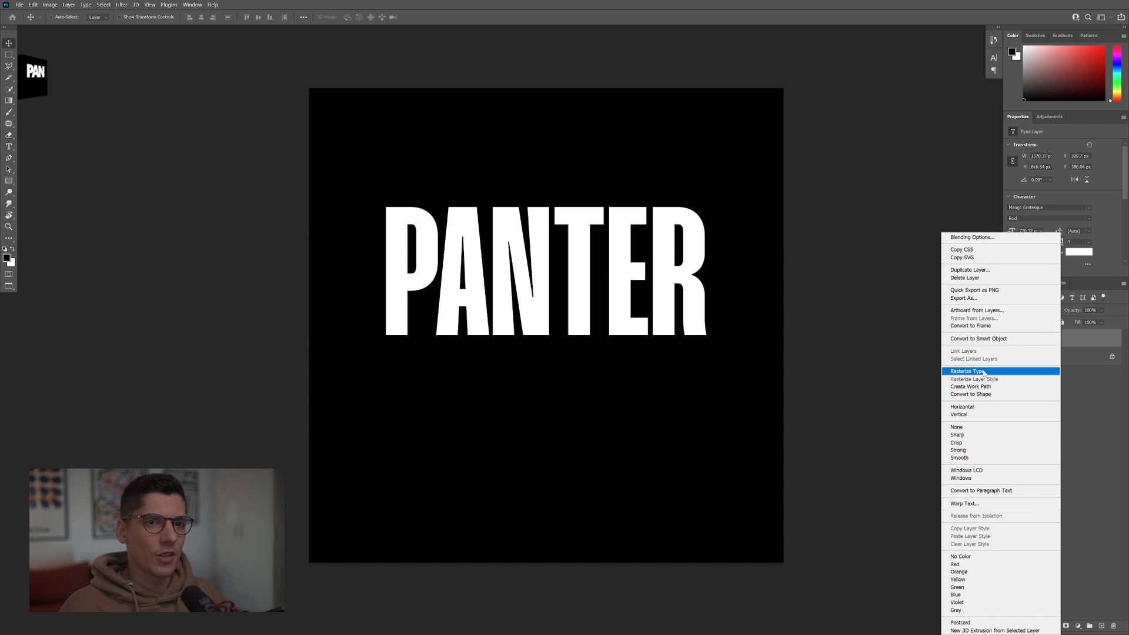
{"action": "left_click", "coordinate": [966, 370]}
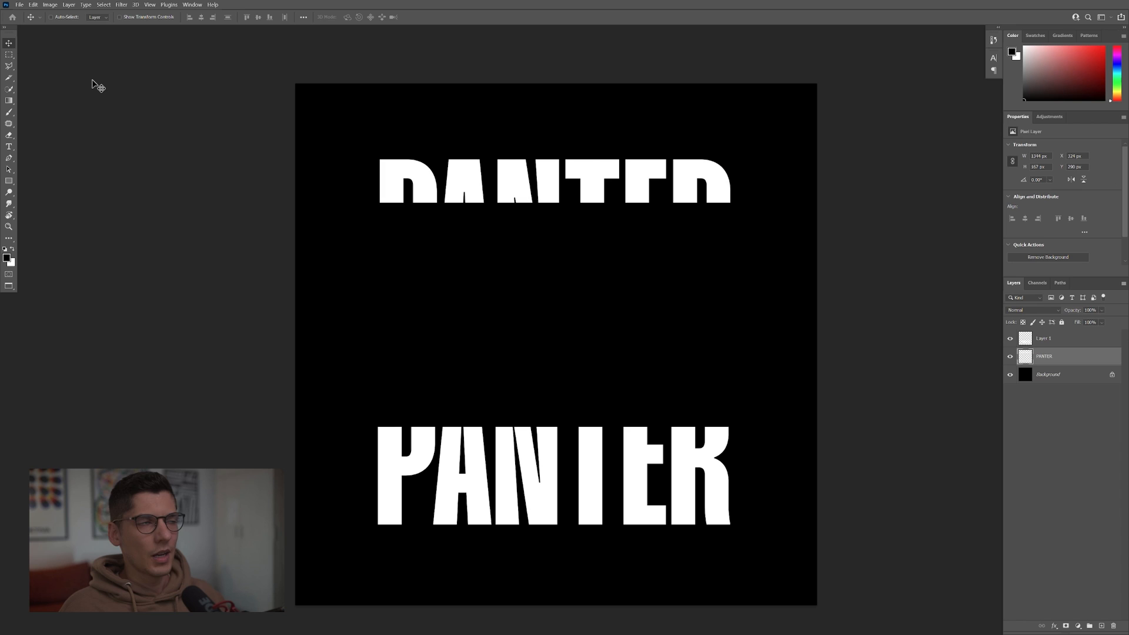
Step: Stretch thin marquee slices of each half so the letters become tall strokes filling the canvas height
{"action": "left_click", "coordinate": [9, 55]}
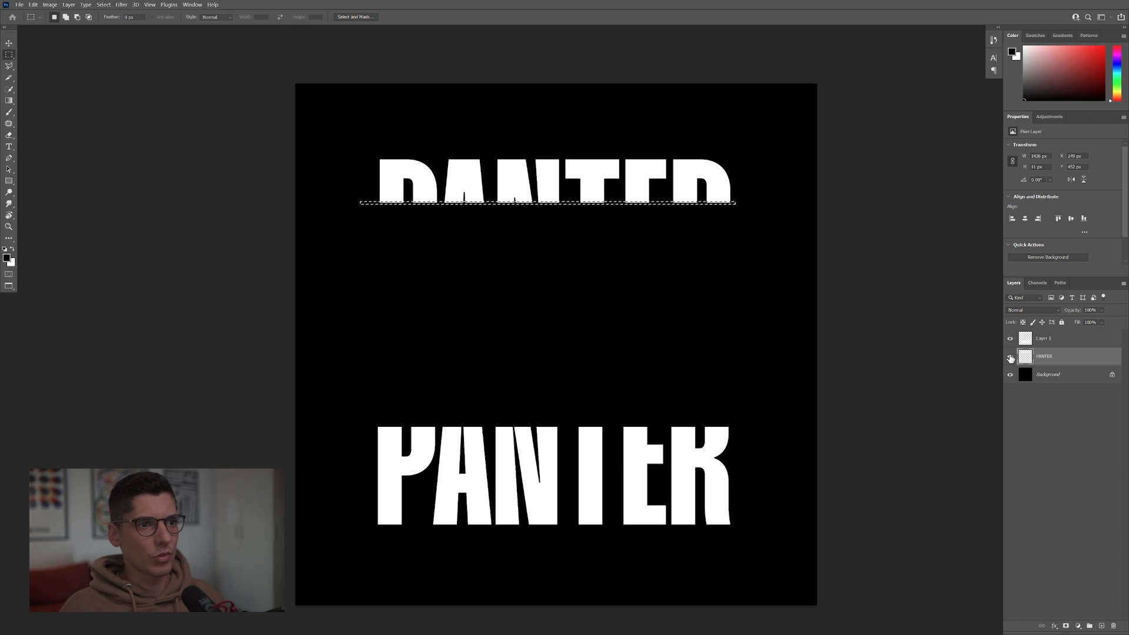
{"action": "left_click", "coordinate": [1010, 355]}
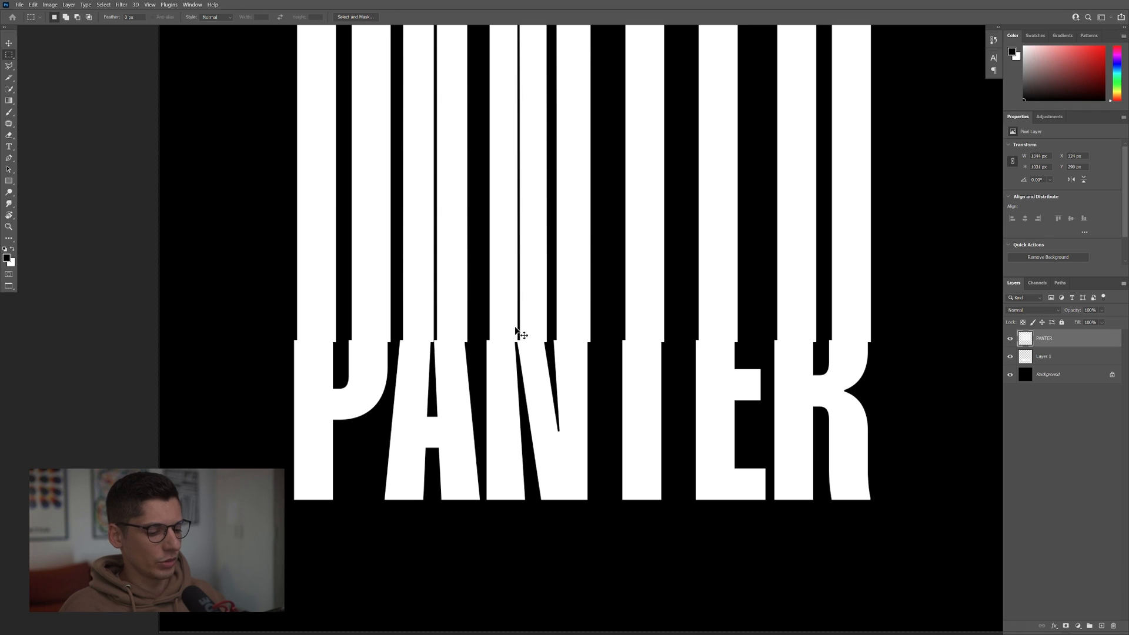
{"action": "left_click", "coordinate": [1065, 355]}
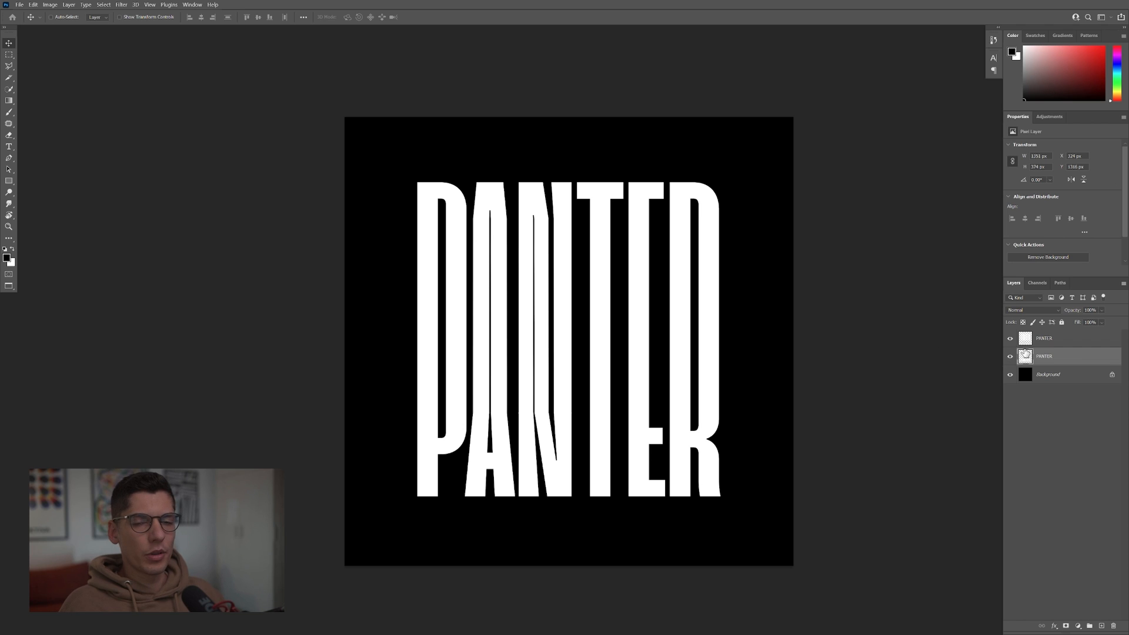
Step: Merge the two halves and smudge the letters into wavy liquid stripes
{"action": "right_click", "coordinate": [1045, 356]}
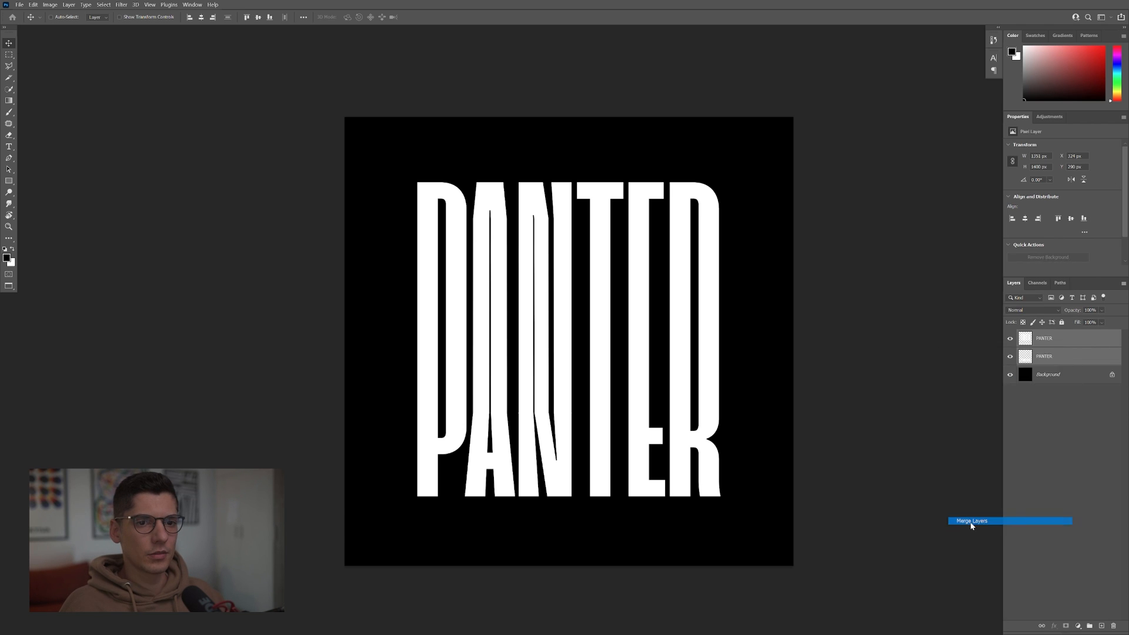
{"action": "left_click", "coordinate": [971, 521]}
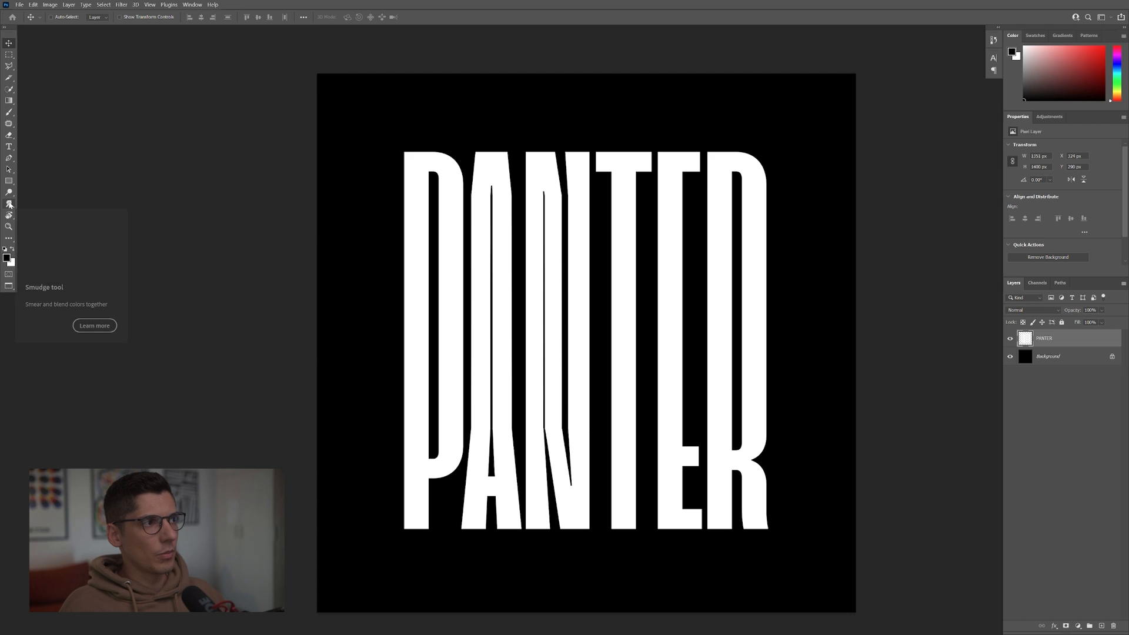
{"action": "left_click", "coordinate": [10, 204]}
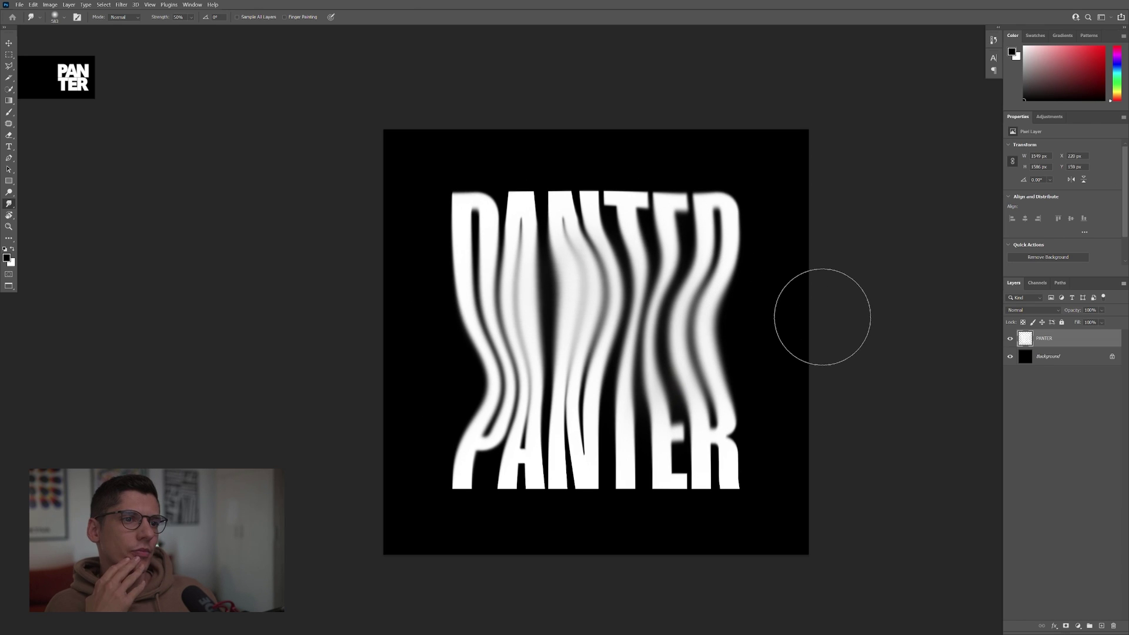
Step: Convert the PANTER layer and the black Background together into one smart object
{"action": "left_click", "coordinate": [1048, 355]}
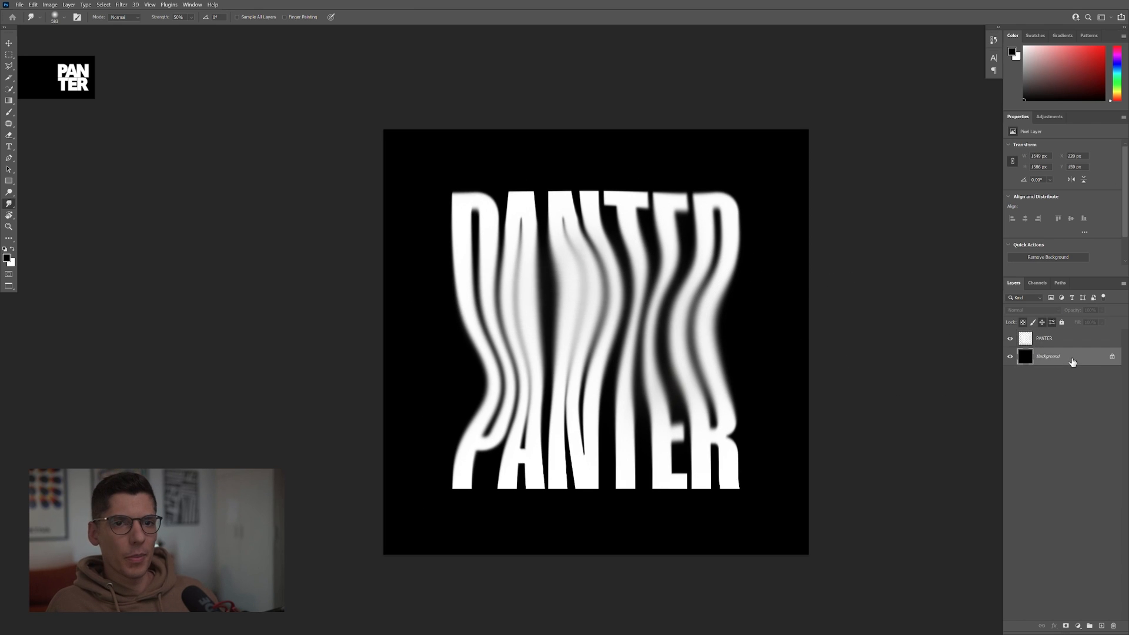
{"action": "right_click", "coordinate": [1048, 355]}
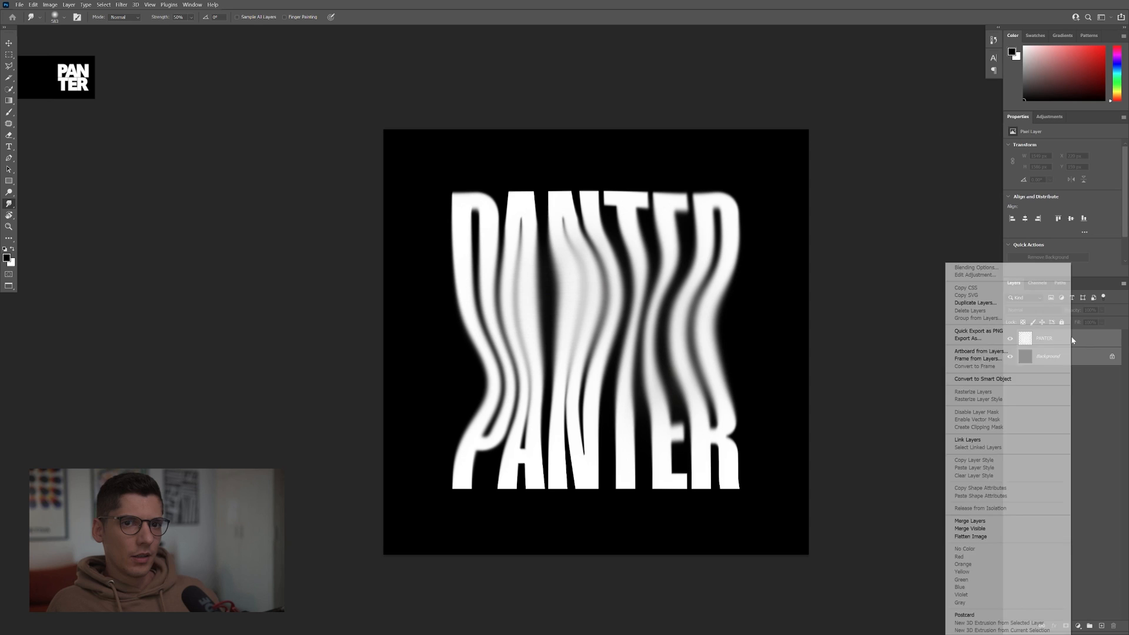
{"action": "left_click", "coordinate": [982, 377]}
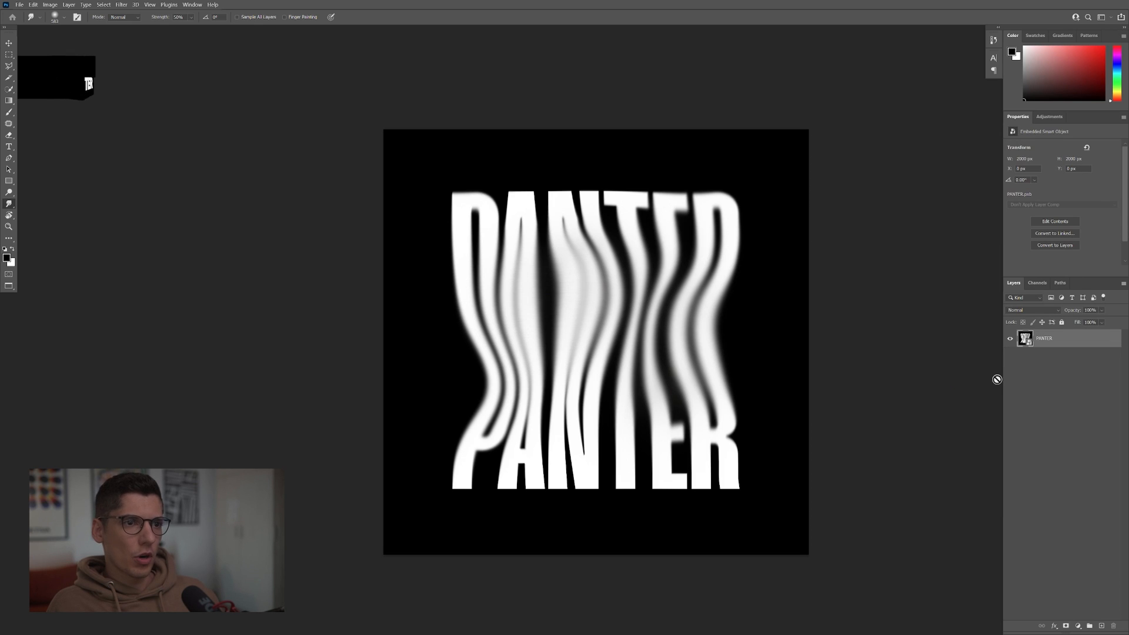
Step: Apply Filter > Blur Gallery > Field Blur to soften the wavy PANTER smart object
{"action": "left_click", "coordinate": [121, 5]}
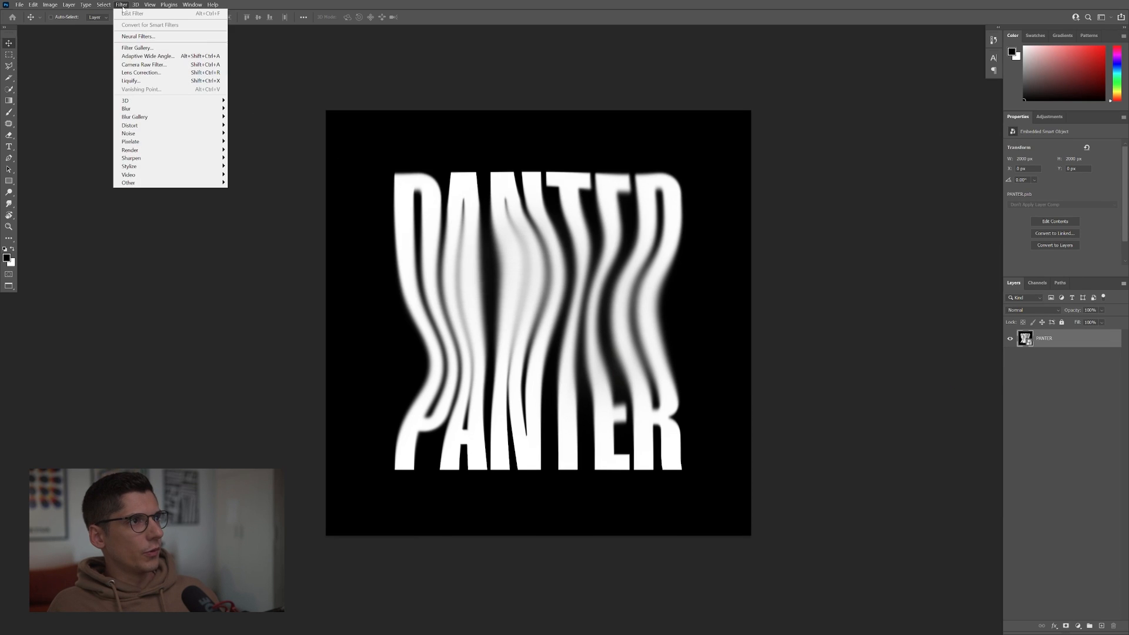
{"action": "mouse_move", "coordinate": [135, 116]}
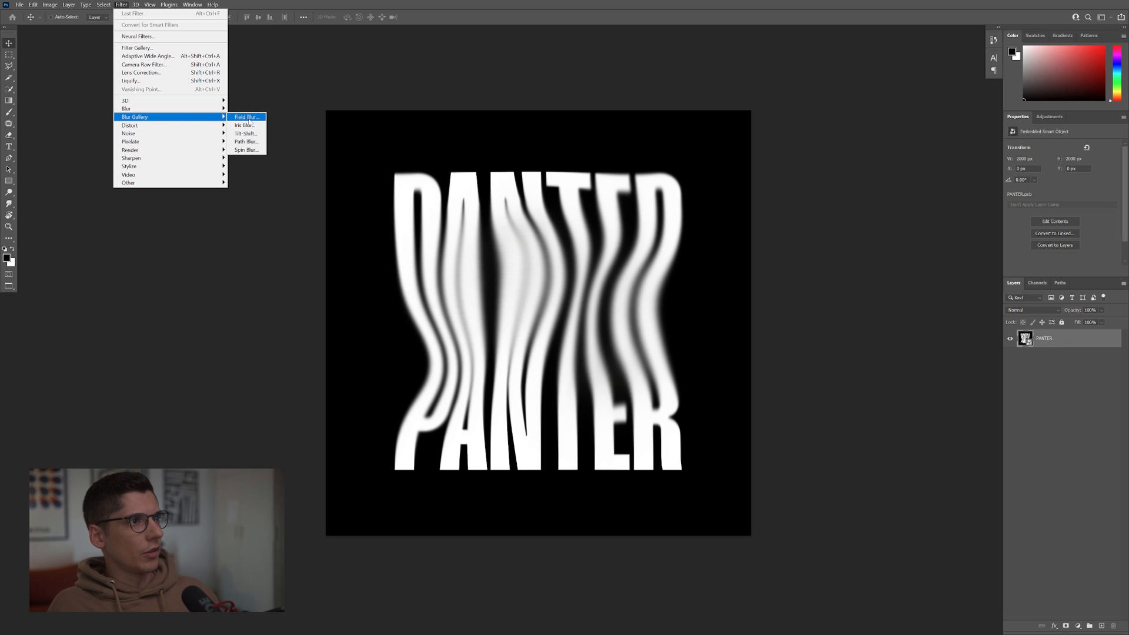
{"action": "left_click", "coordinate": [244, 116]}
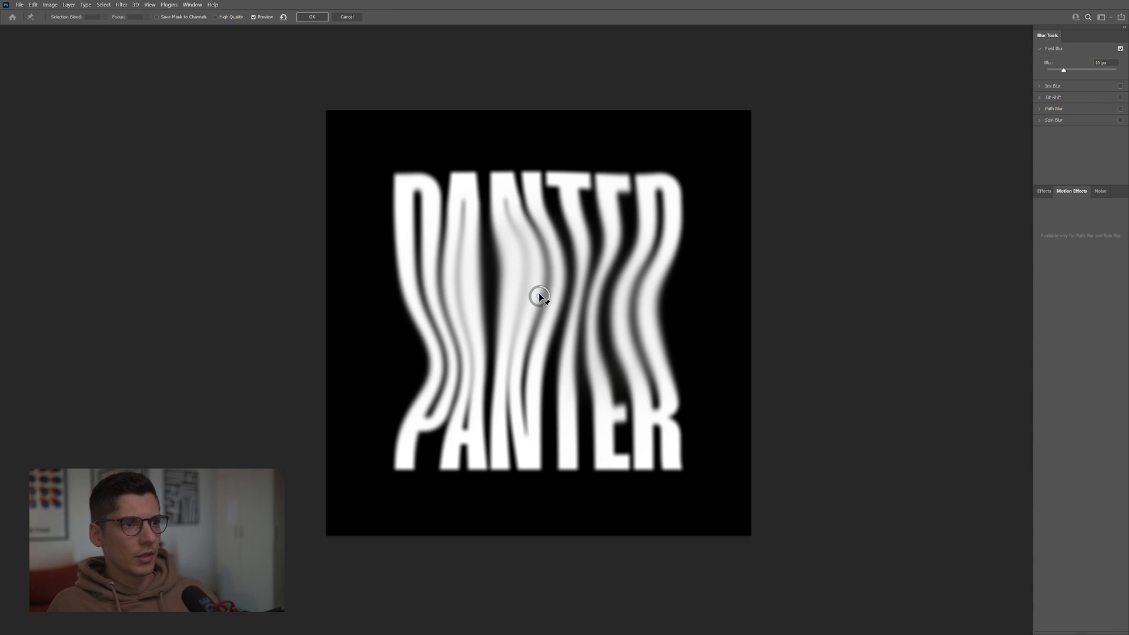
{"action": "mouse_move", "coordinate": [664, 459]}
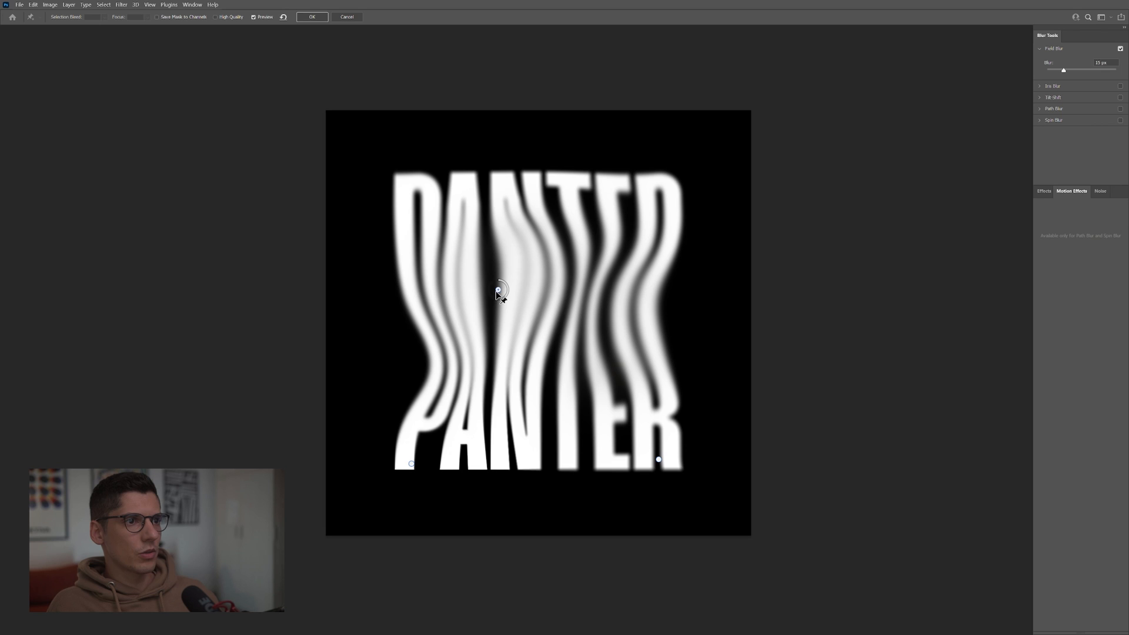
{"action": "mouse_move", "coordinate": [646, 204]}
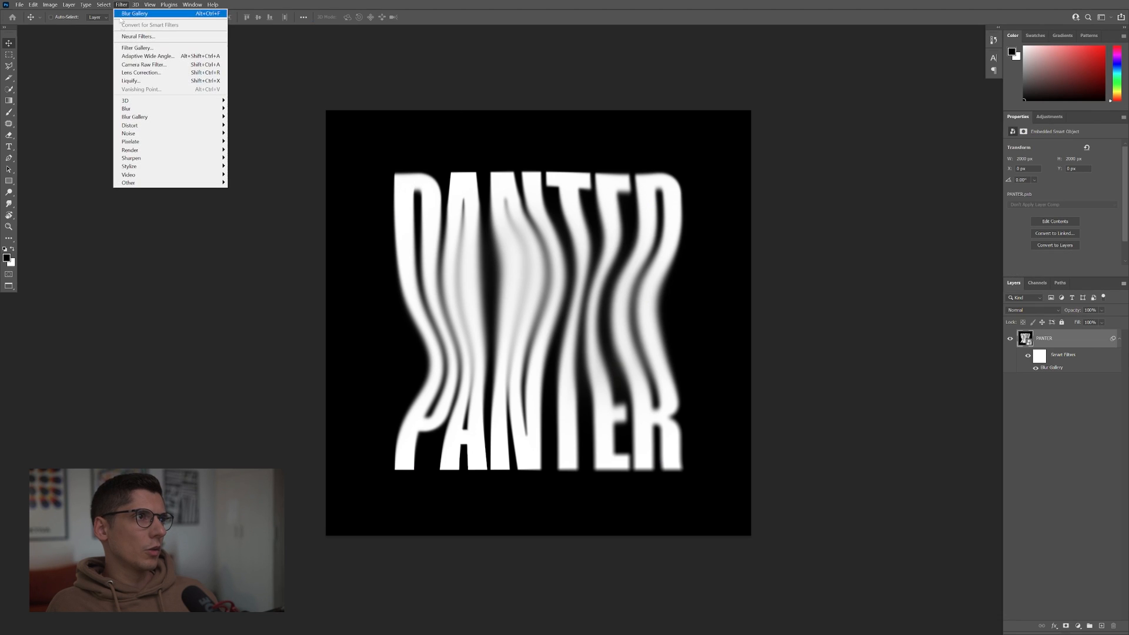
{"action": "mouse_move", "coordinate": [129, 133]}
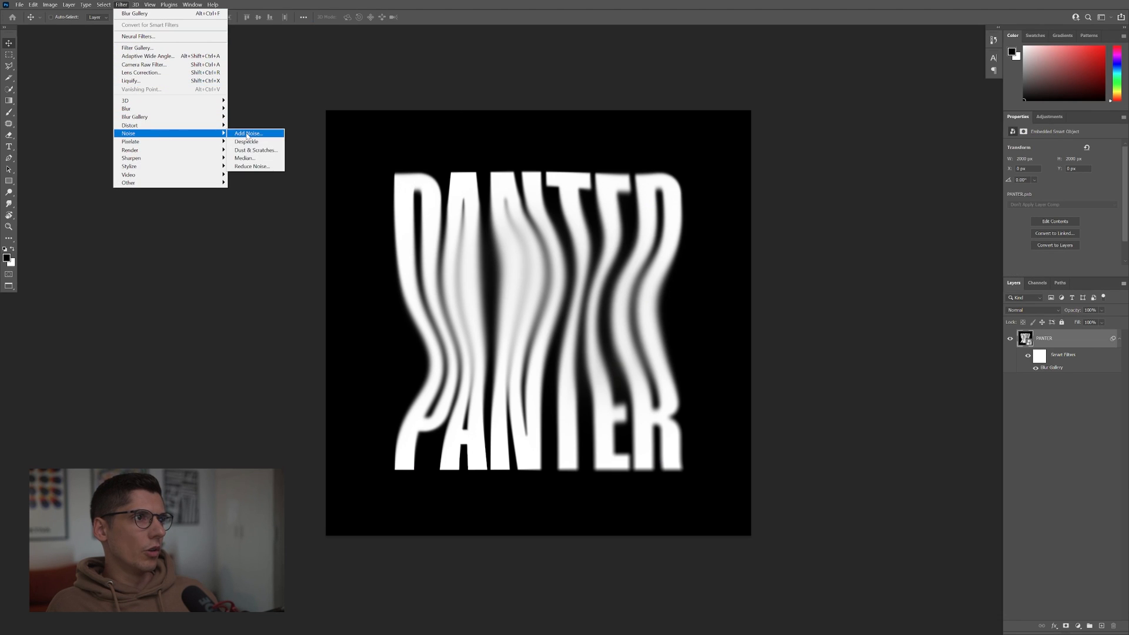
Step: Add a small amount of Gaussian, Monochromatic noise as fine grain over the blurred image
{"action": "left_click", "coordinate": [248, 133]}
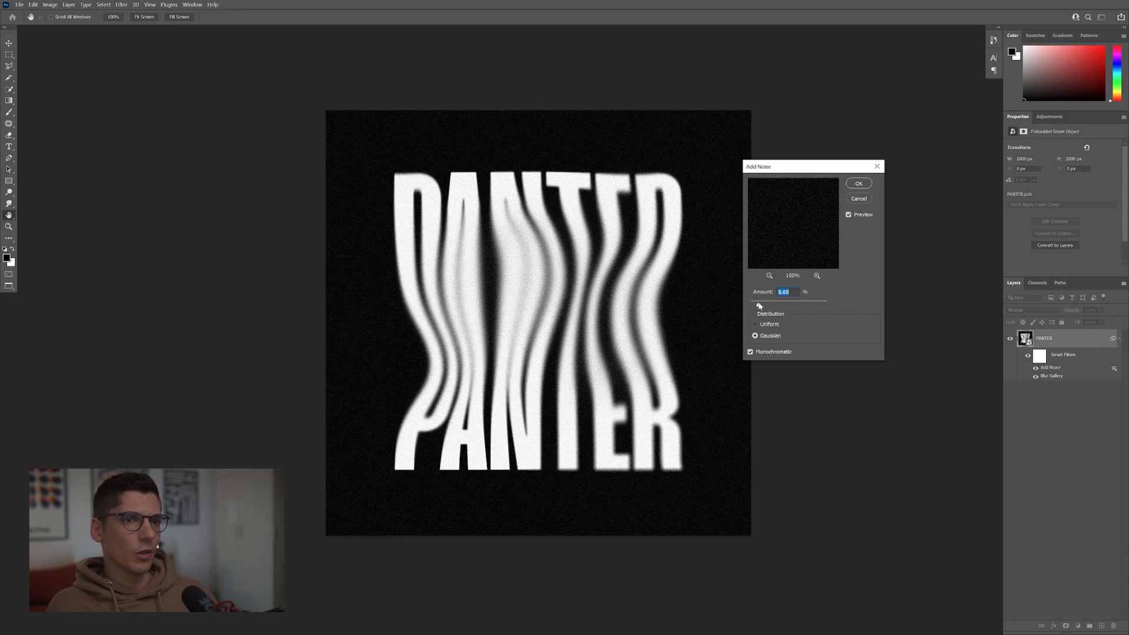
{"action": "left_click", "coordinate": [859, 184]}
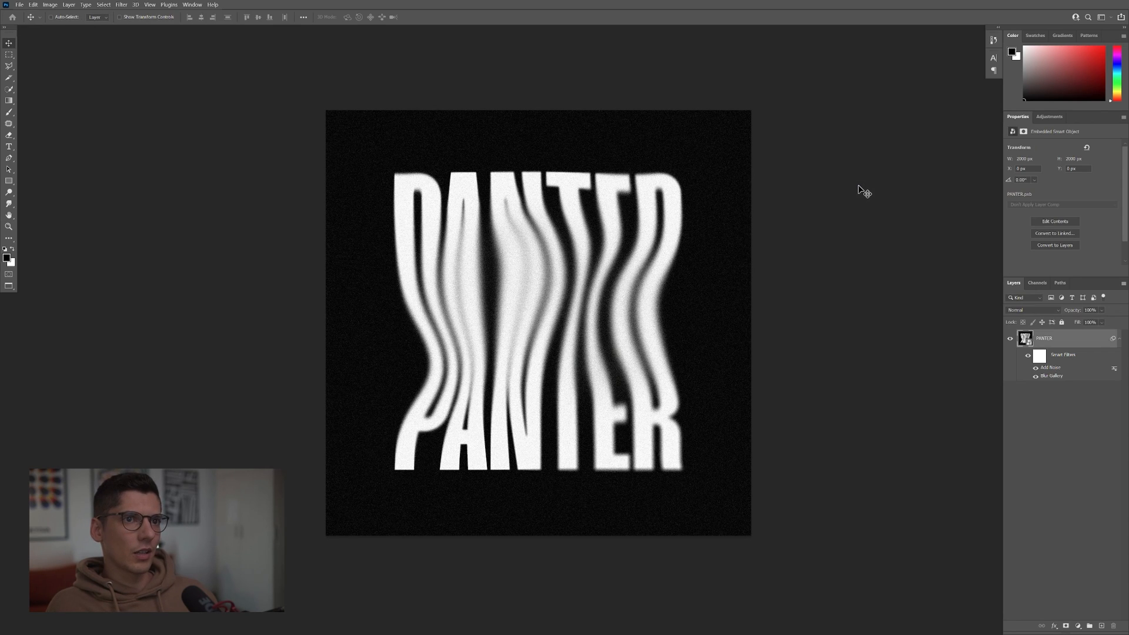
Step: Add a Gradient Map adjustment and set its stops to run from black through blue to teal
{"action": "left_click", "coordinate": [1049, 117]}
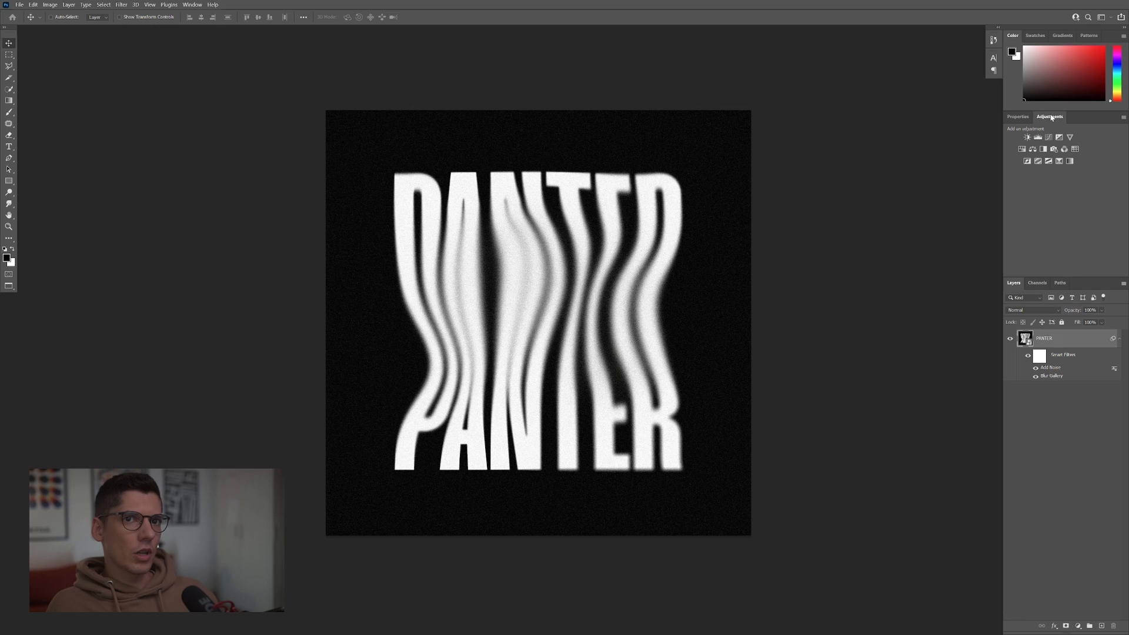
{"action": "left_click", "coordinate": [1037, 137]}
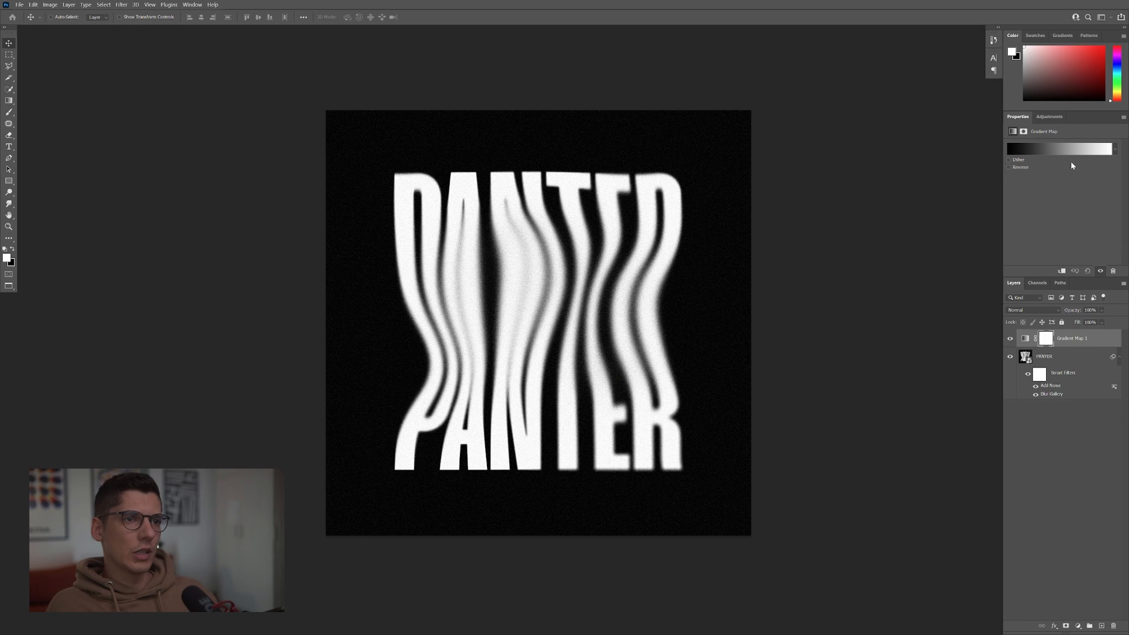
{"action": "left_click", "coordinate": [1059, 148]}
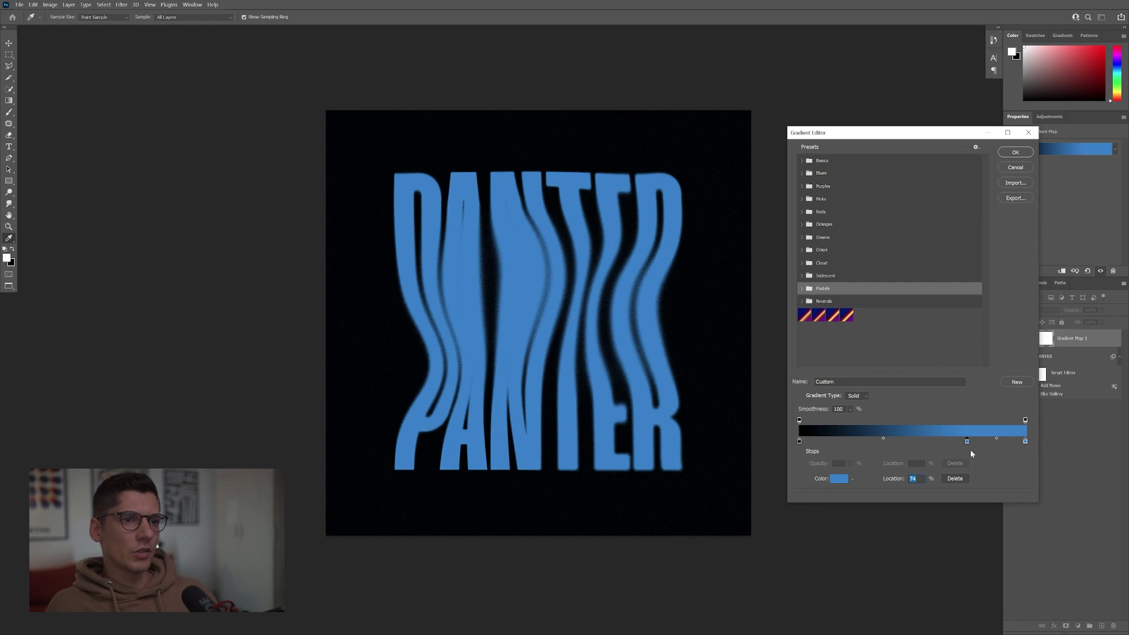
{"action": "left_click", "coordinate": [838, 479]}
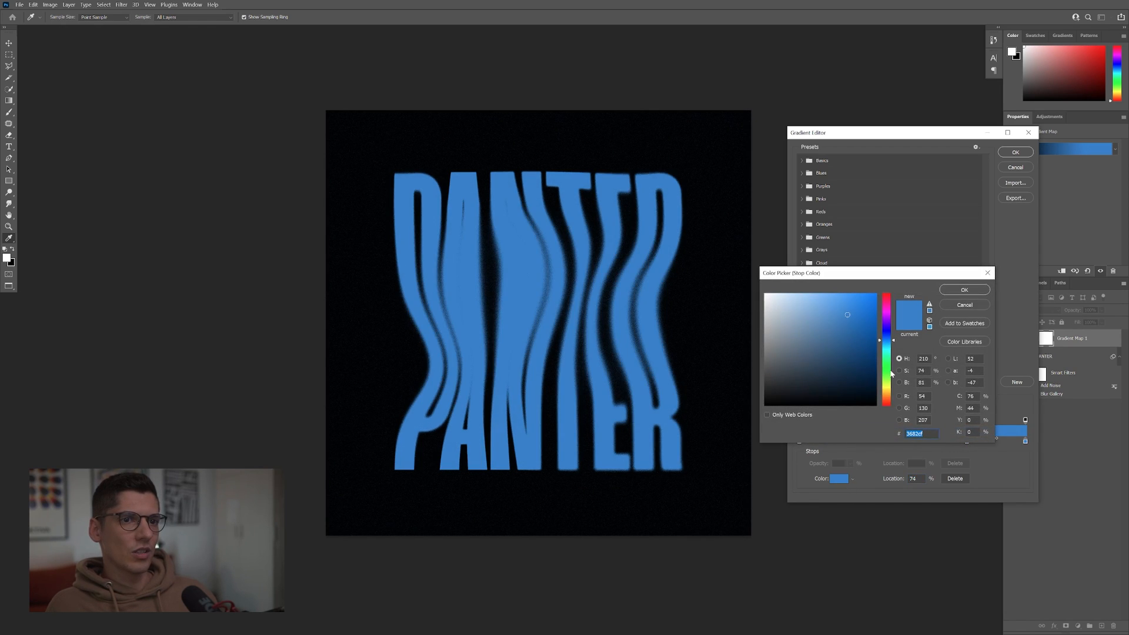
{"action": "left_click", "coordinate": [858, 320]}
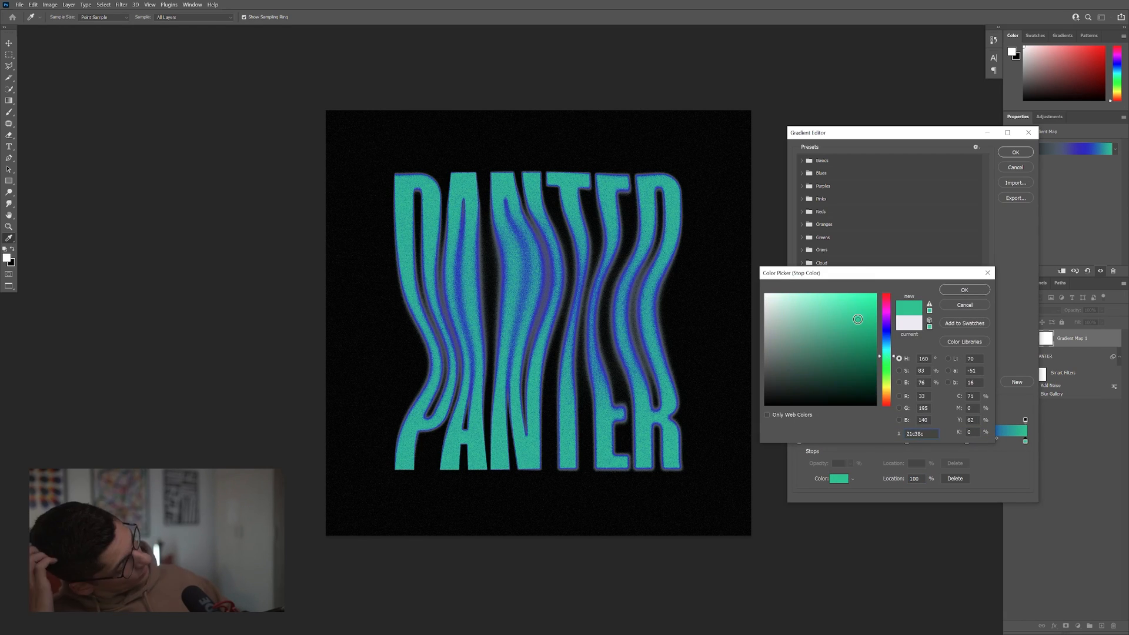